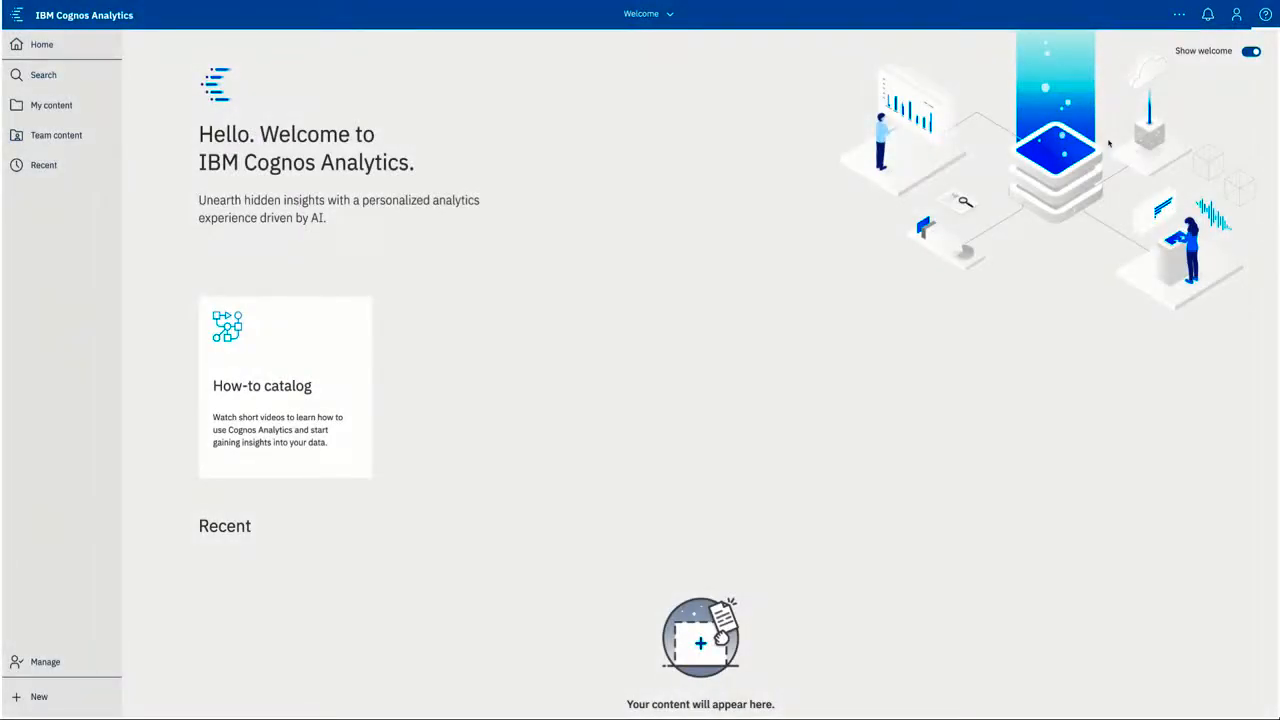
# - Open the Learn help pane showing recommended articles and videos for the welcome page
pyautogui.click(1263, 14)
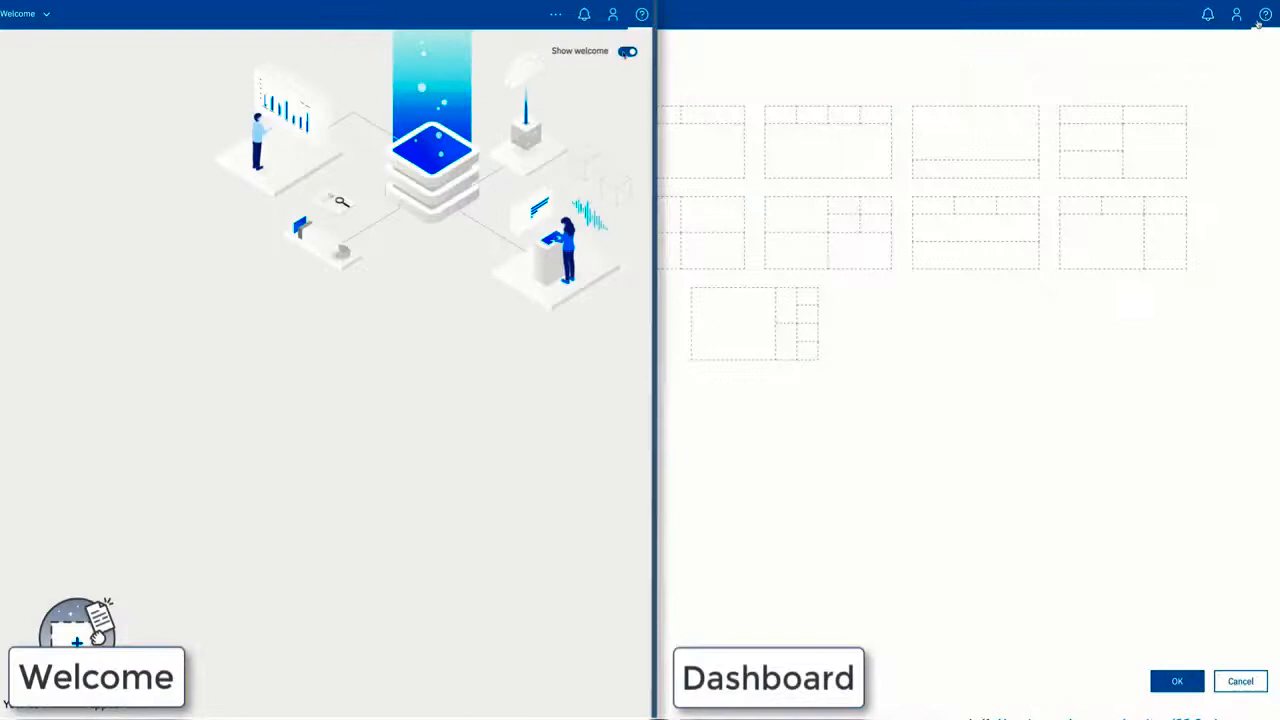
pyautogui.click(641, 14)
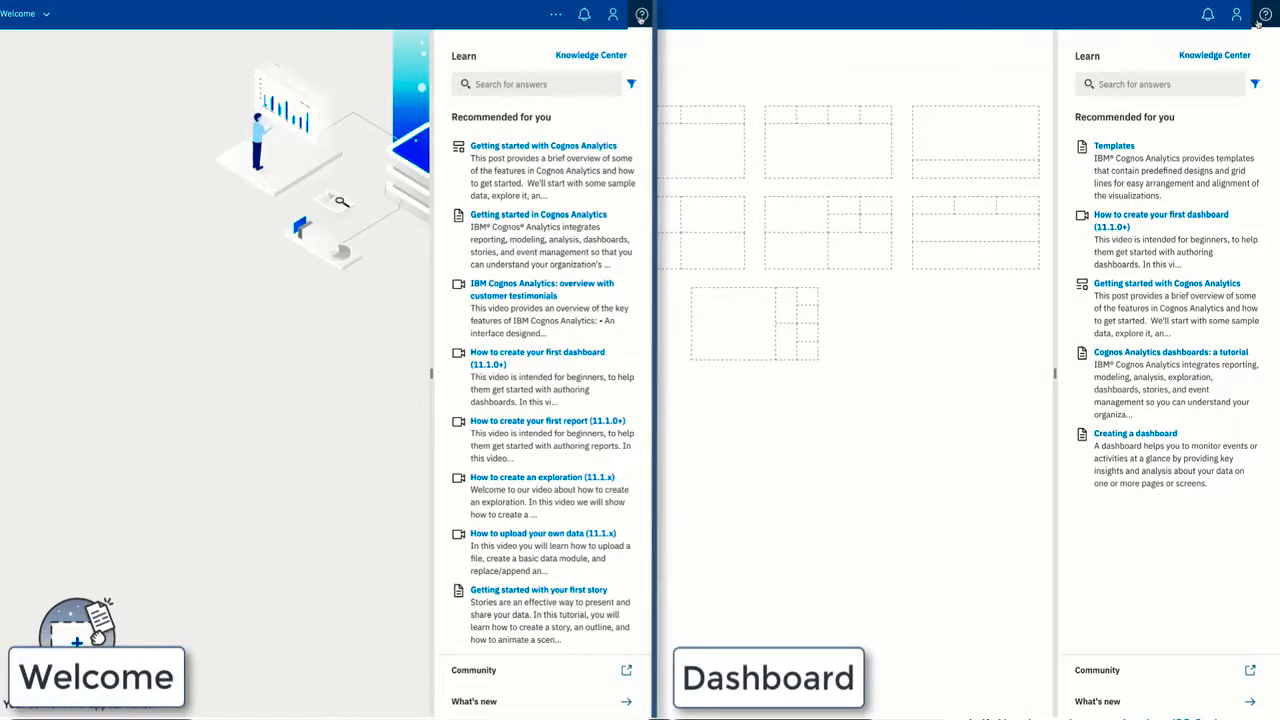
# - Read the 'Getting started with Cognos Analytics' article in a widened, popped-out help pane
pyautogui.click(768, 678)
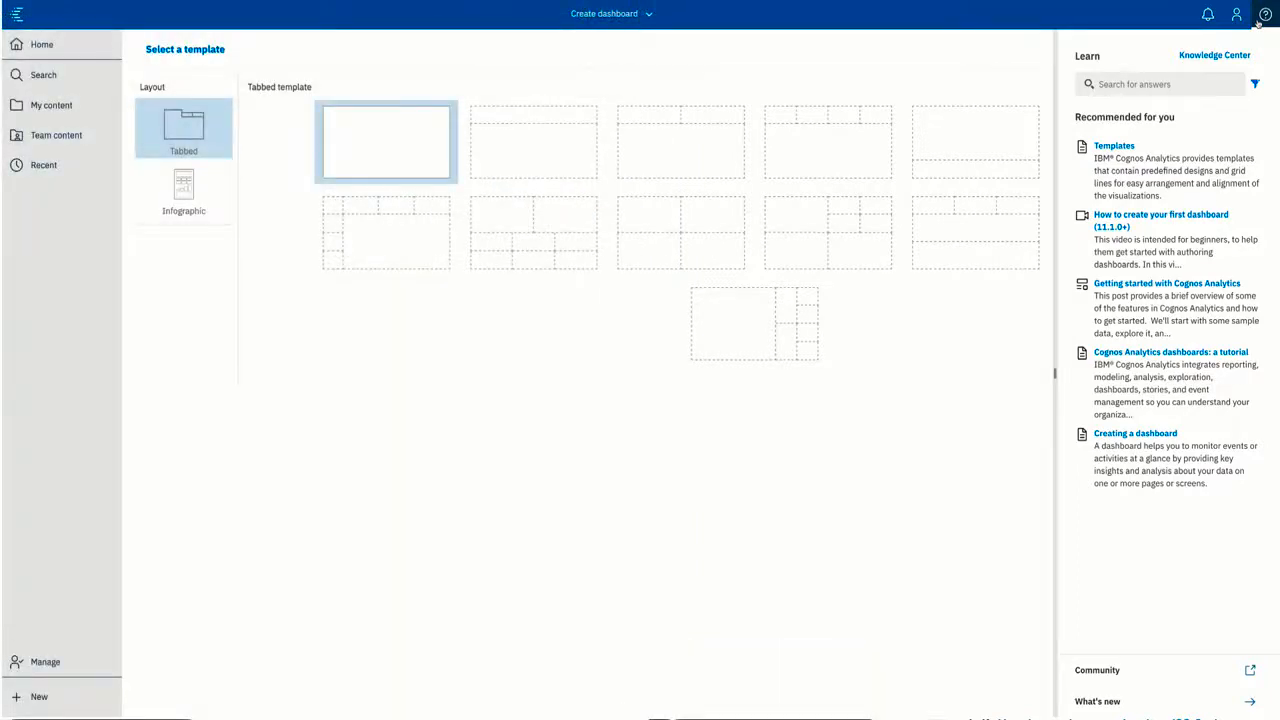
pyautogui.moveTo(1167, 283)
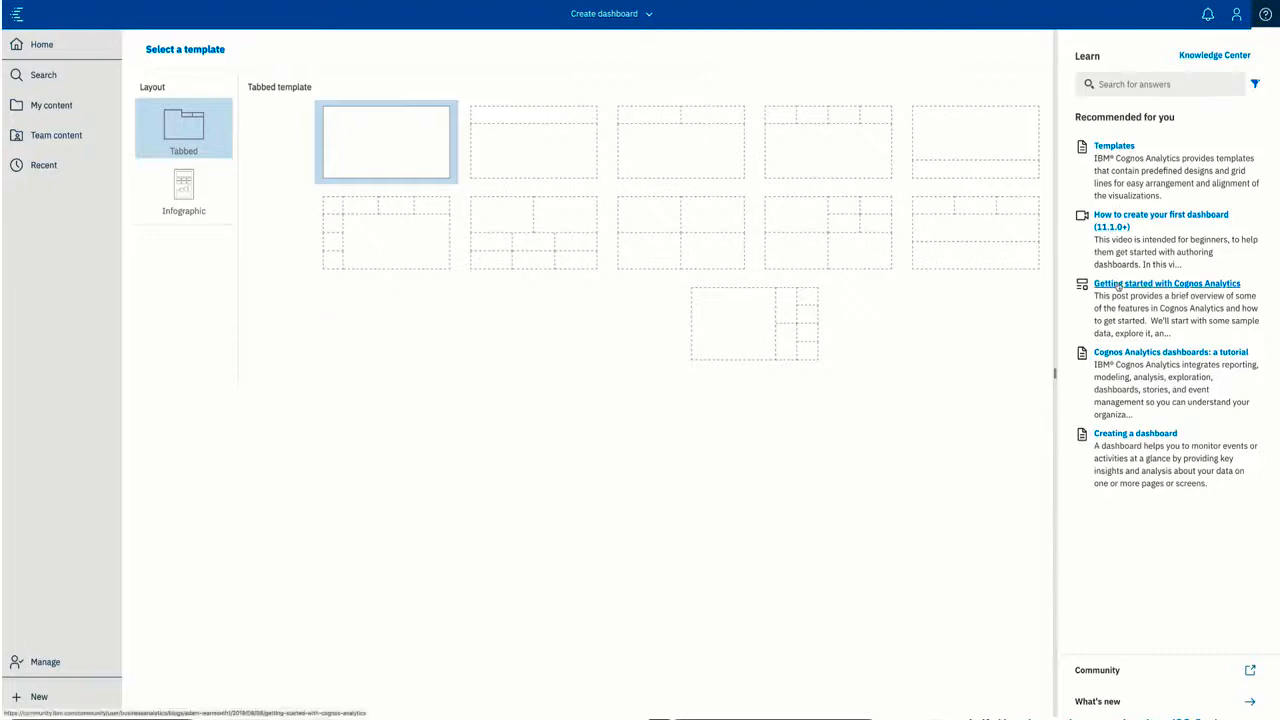
pyautogui.click(1167, 283)
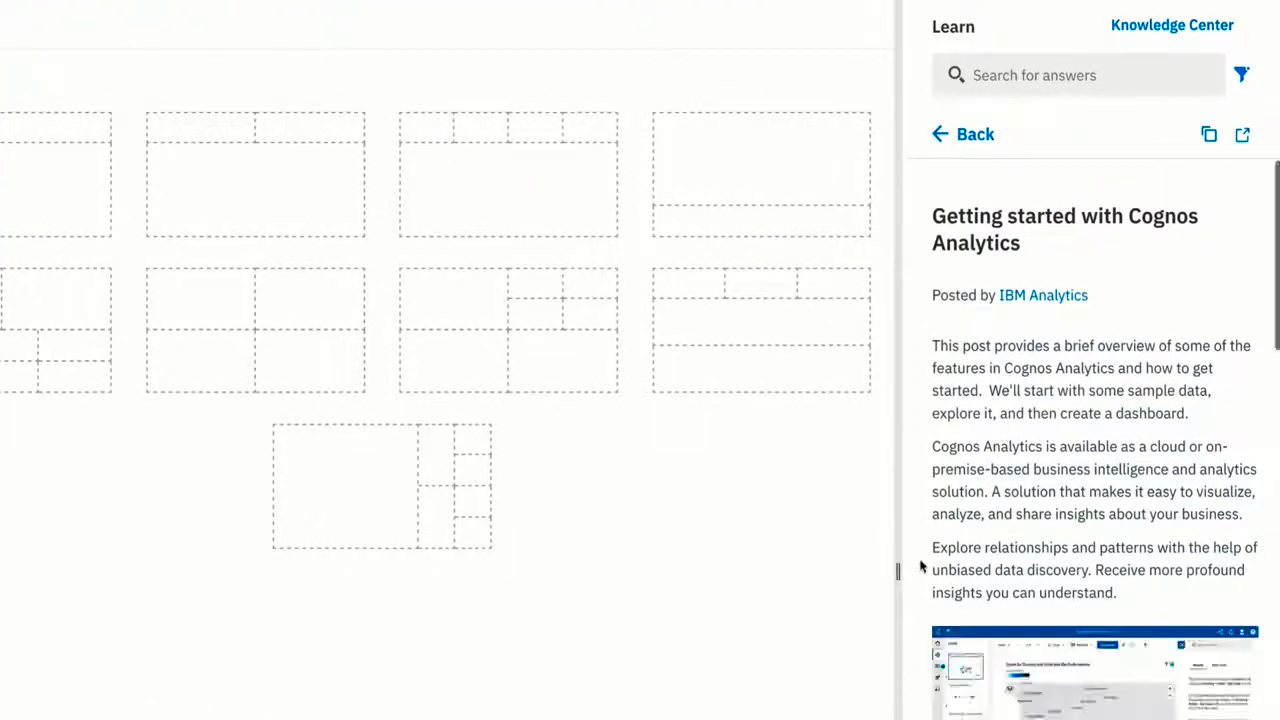
pyautogui.moveTo(898, 570); pyautogui.dragTo(768, 570)
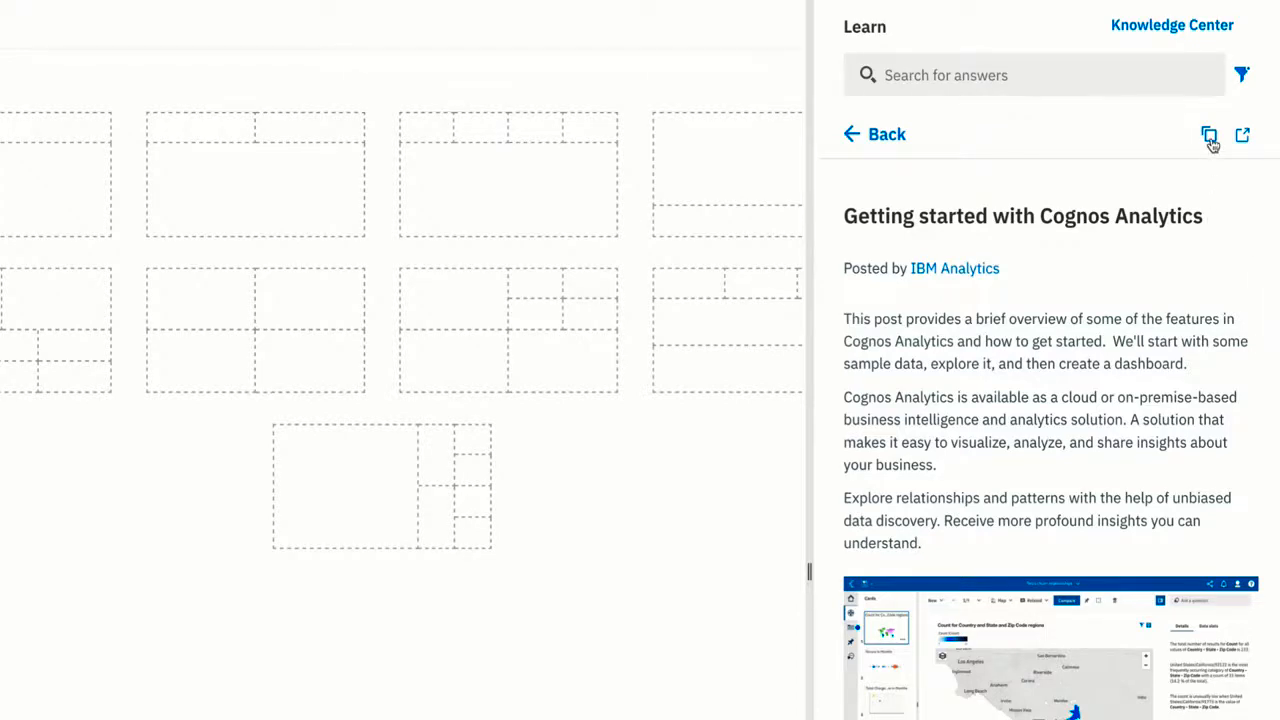
pyautogui.click(1242, 135)
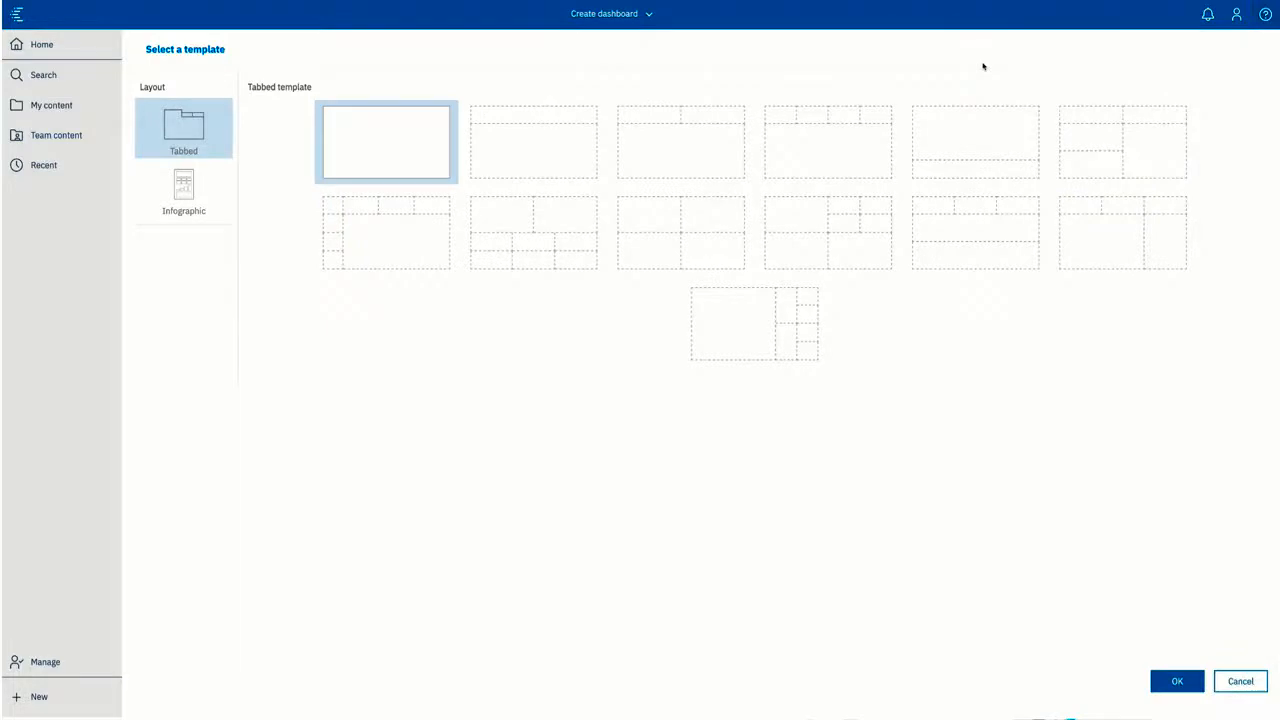
pyautogui.moveTo(978, 70)
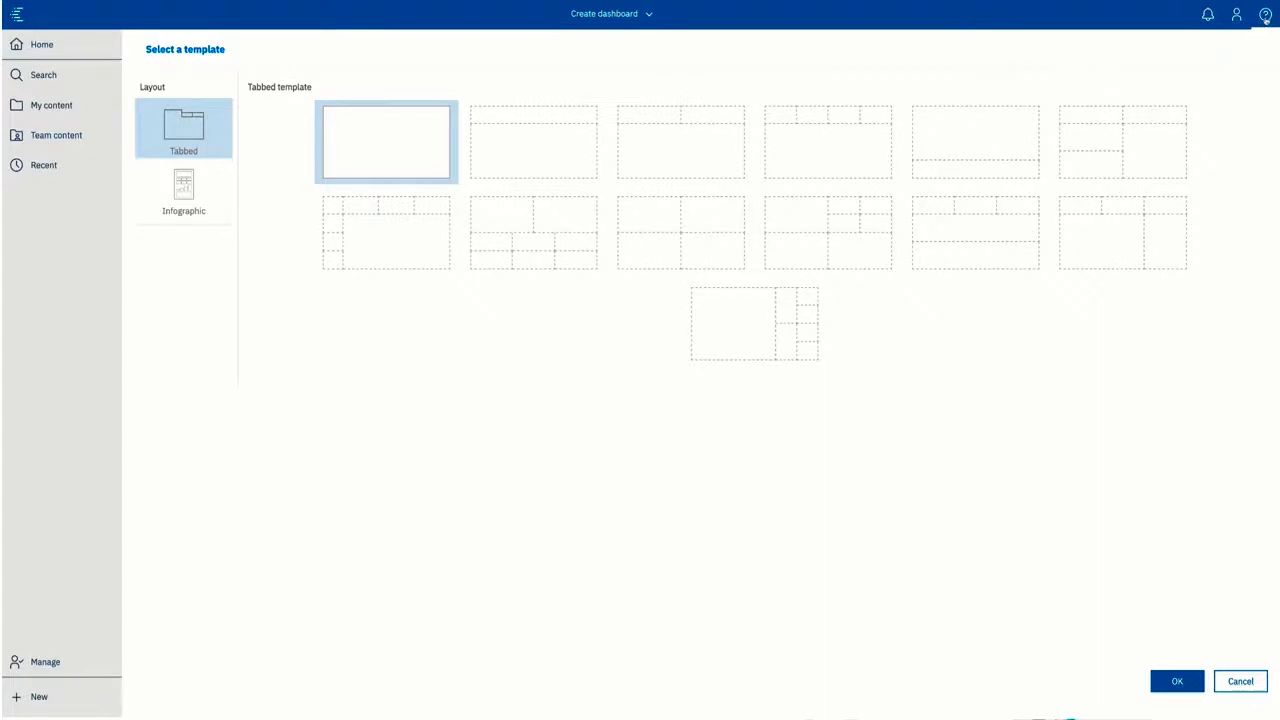
# - Create a new story and show the Learn pane's story-related recommendations
pyautogui.click(1264, 14)
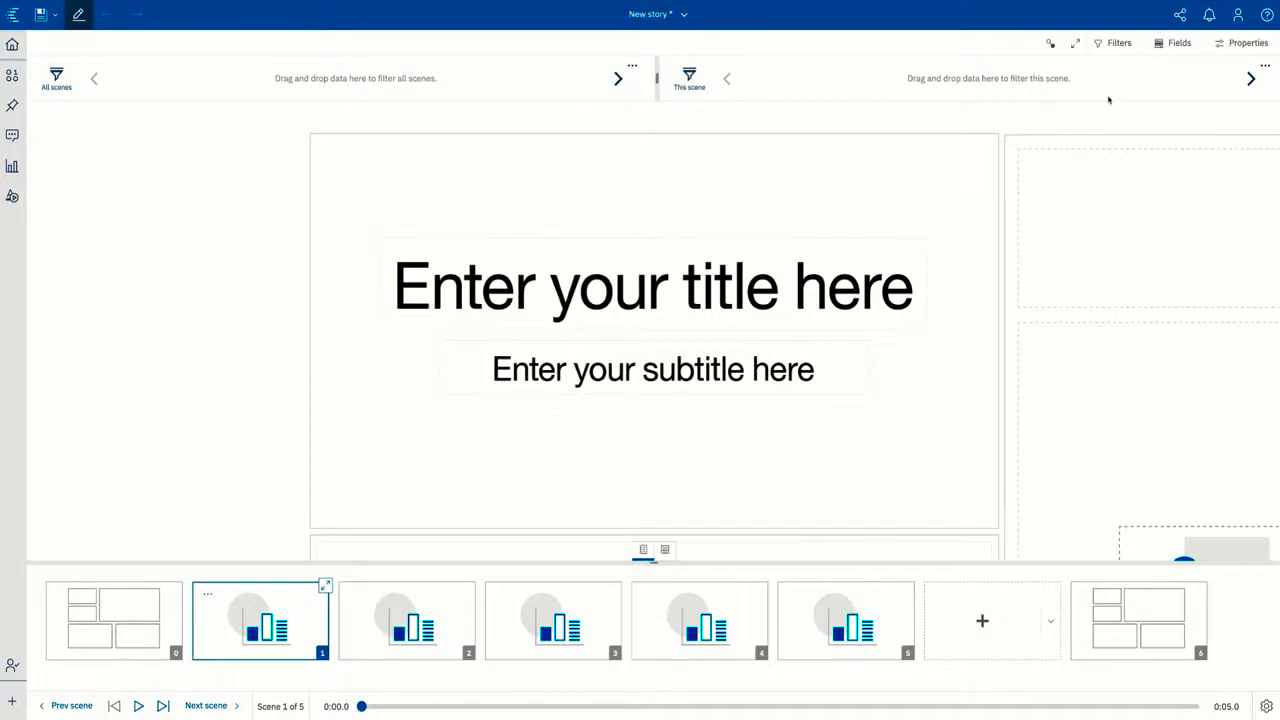
pyautogui.moveTo(1220, 68)
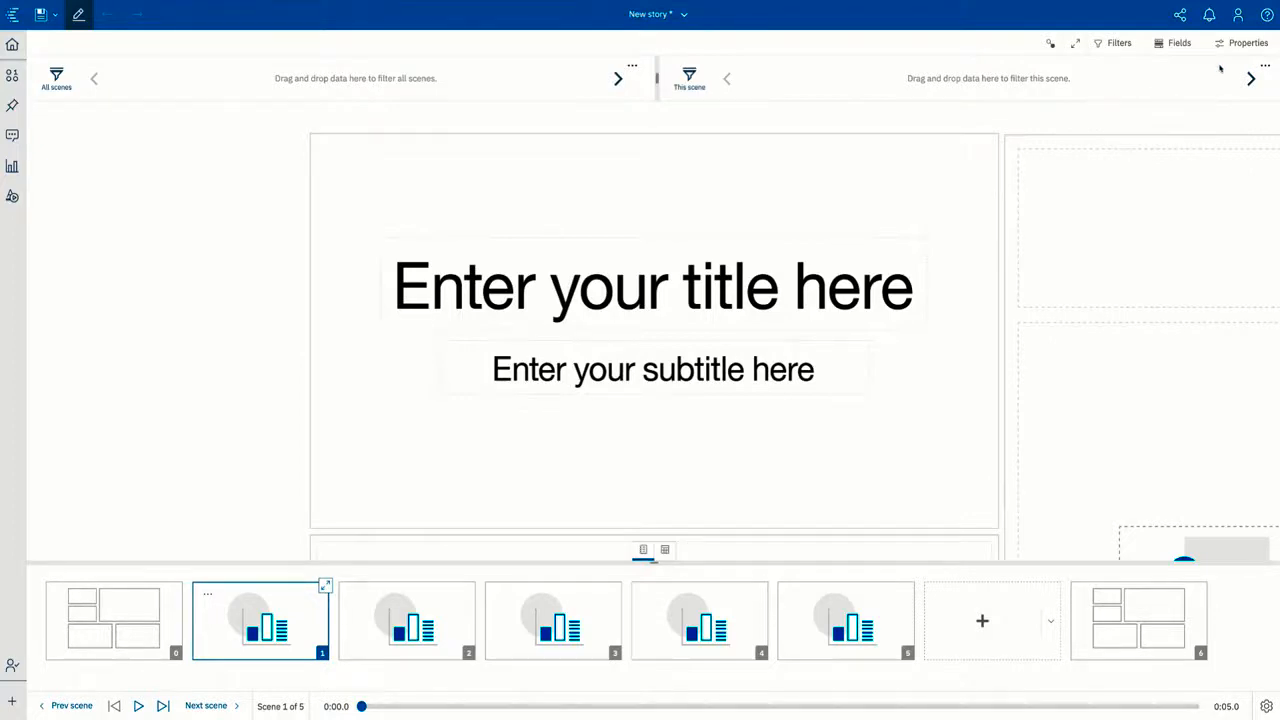
pyautogui.click(1266, 15)
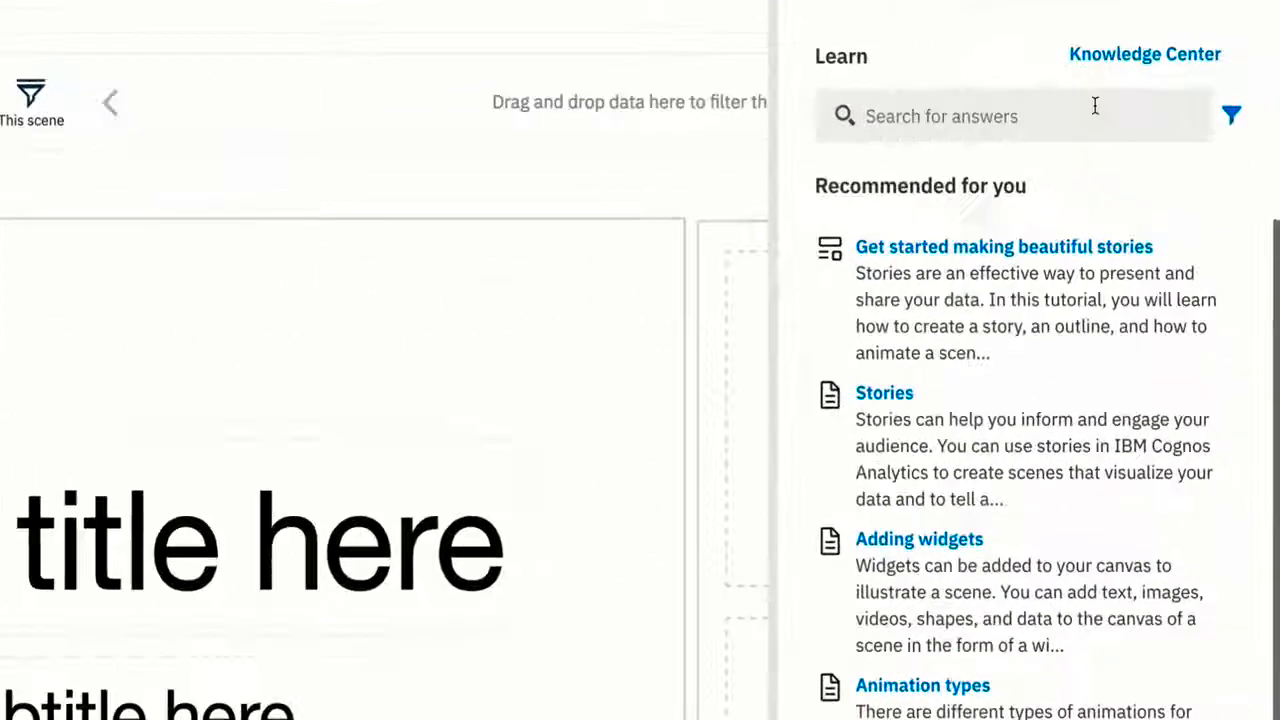
# - Search Learn for 'How do I create a story' and filter results to videos
pyautogui.write('How do I create a story')
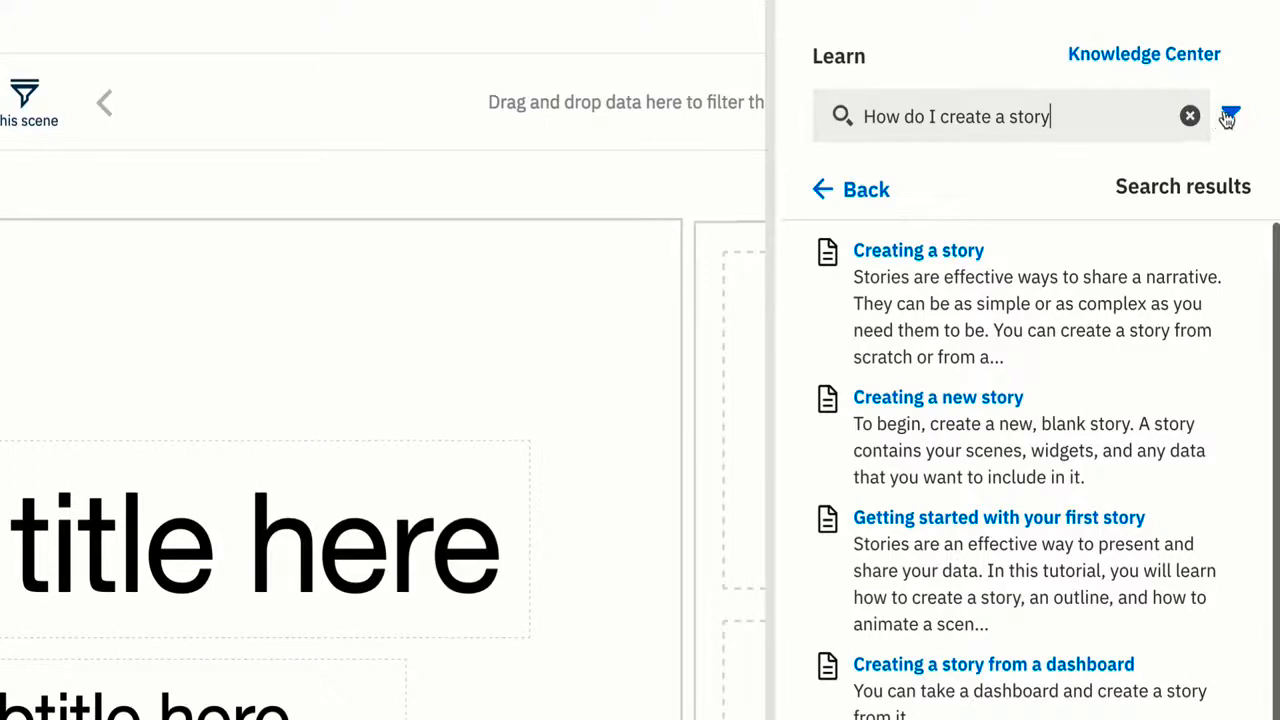
pyautogui.click(1230, 116)
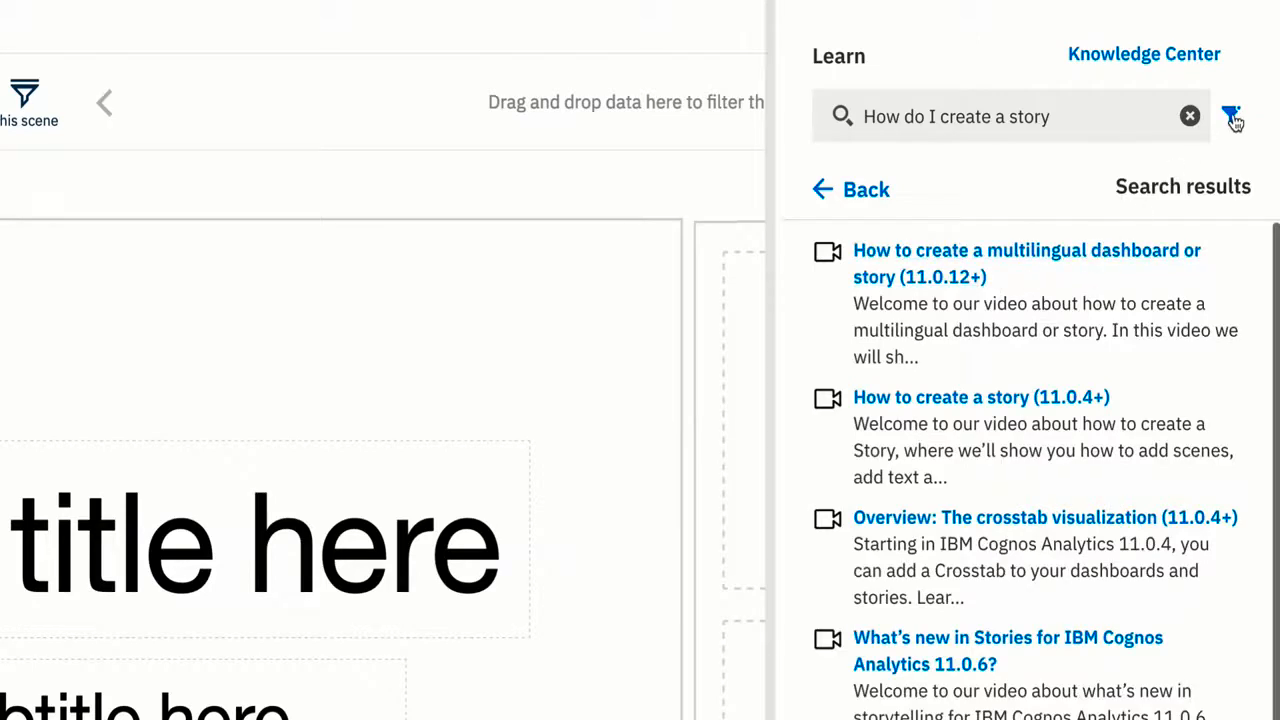
pyautogui.click(1231, 116)
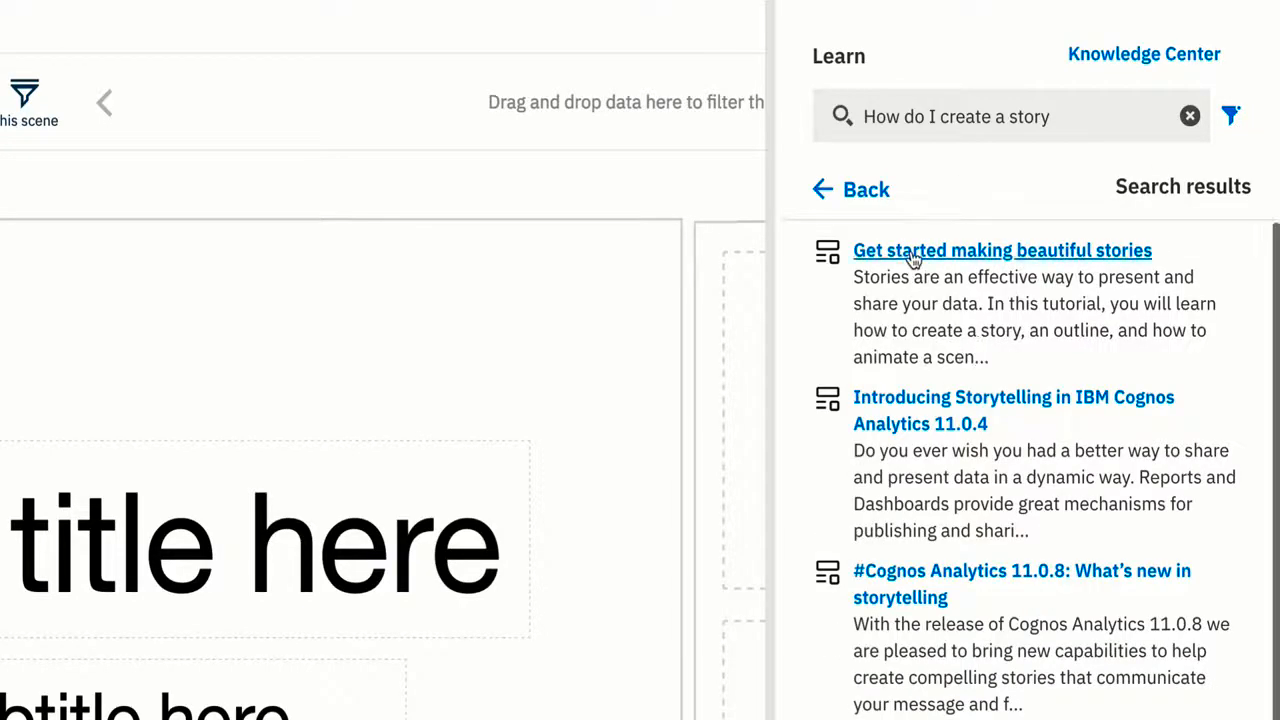
pyautogui.click(1002, 250)
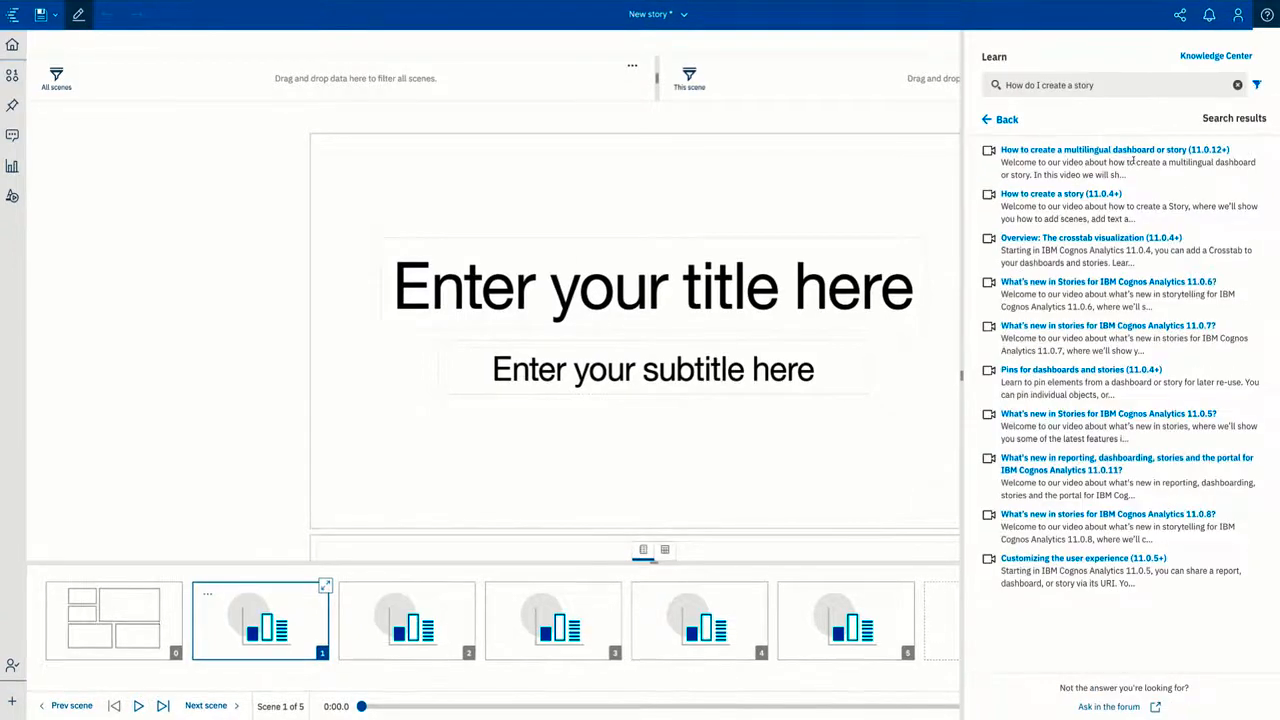
# - Play the 'How to create a multilingual dashboard or story' video
pyautogui.click(1114, 149)
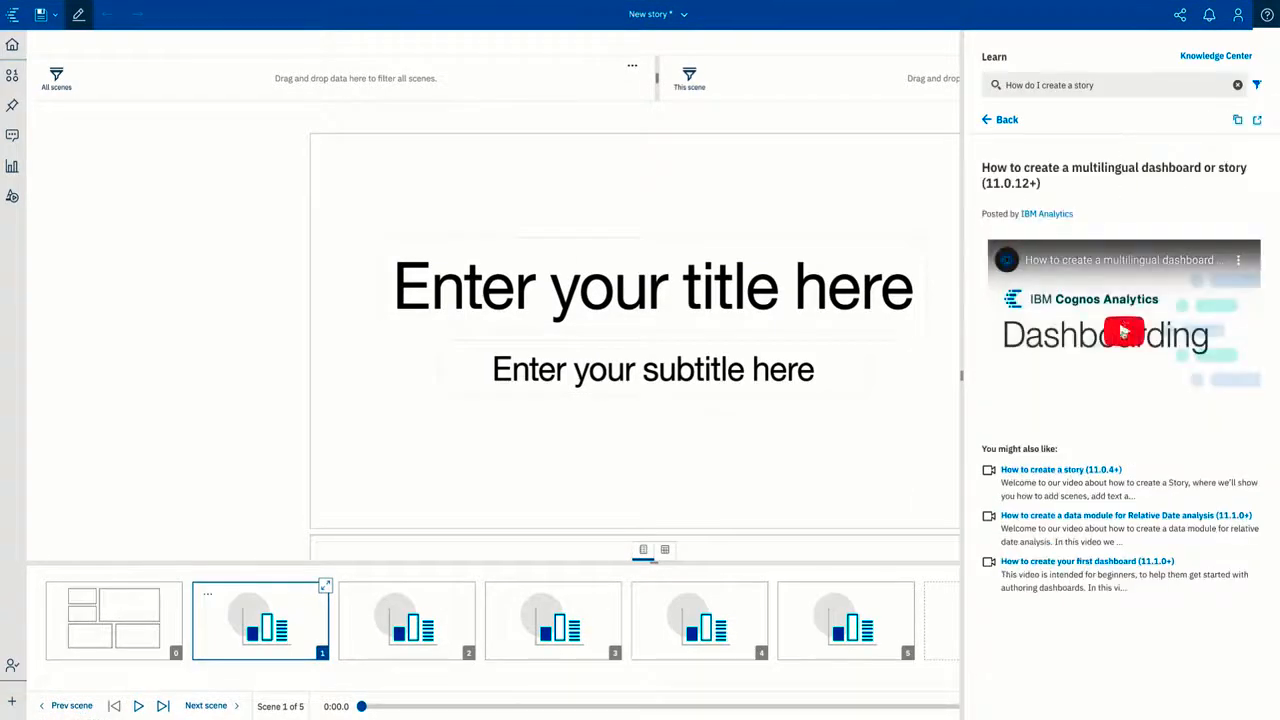
pyautogui.click(1124, 332)
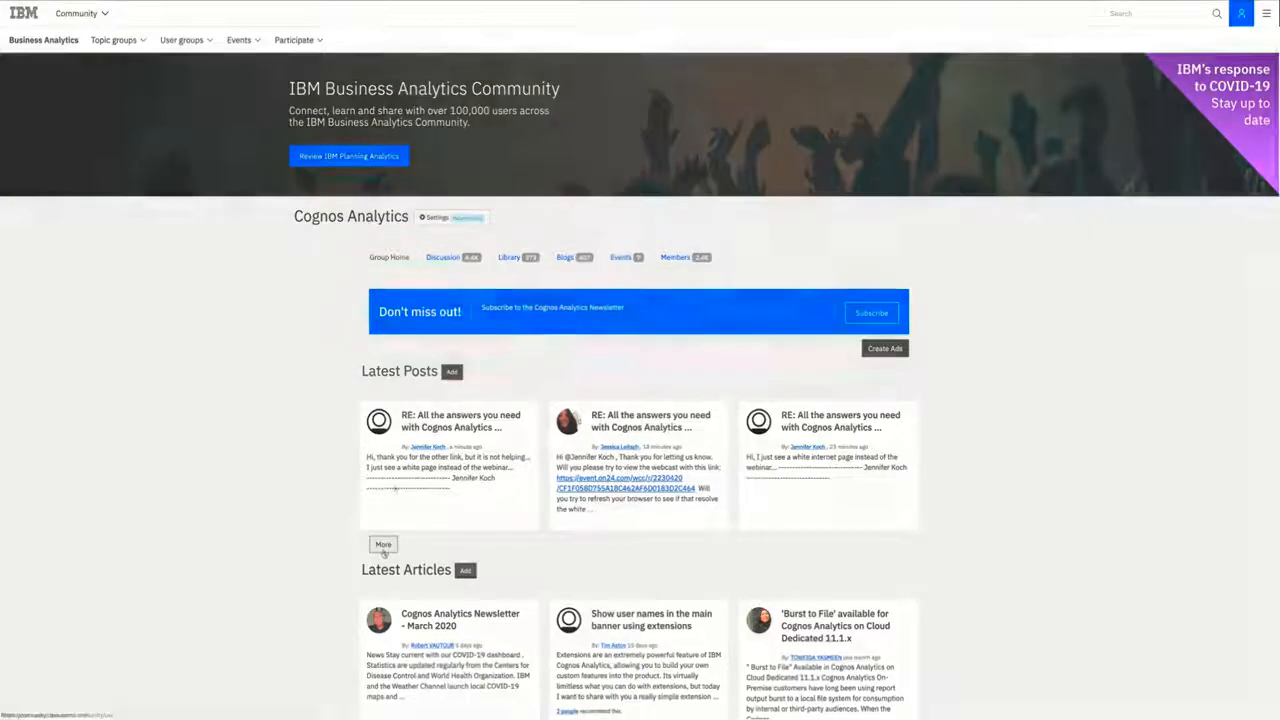
# - Show all Latest Posts in the Cognos Analytics community group and scroll through them
pyautogui.click(442, 257)
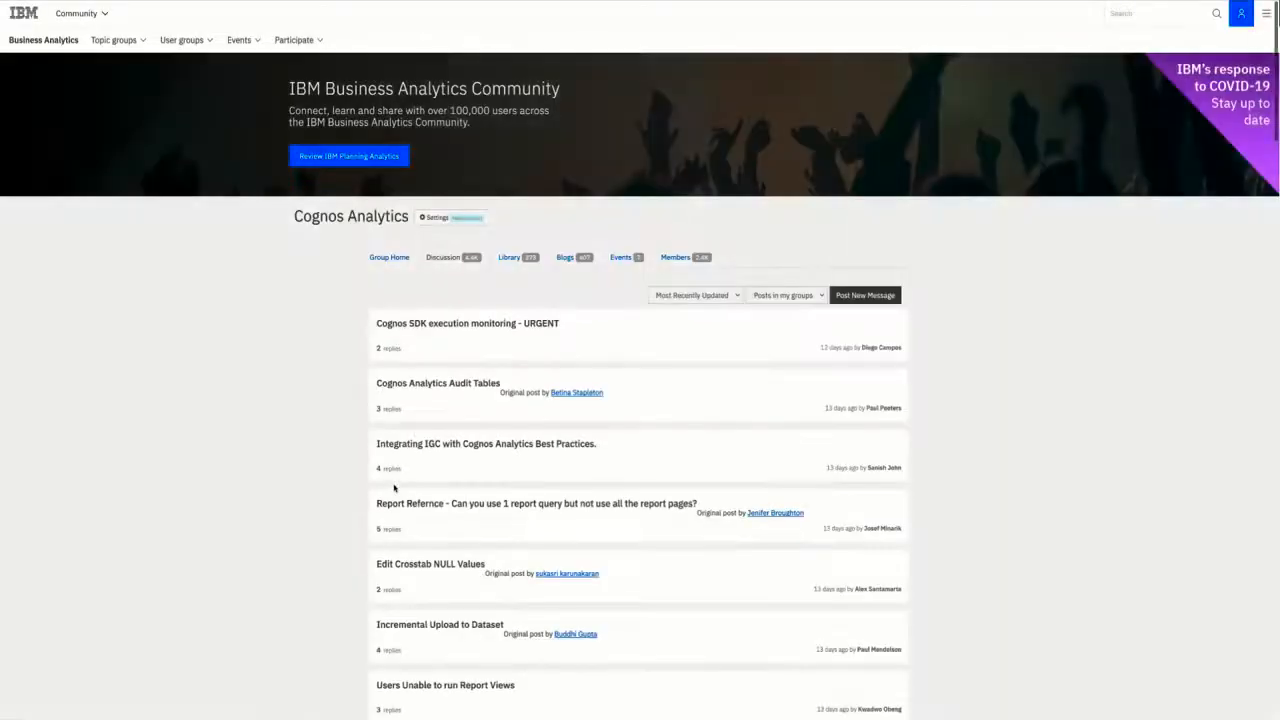
pyautogui.scroll(-3)
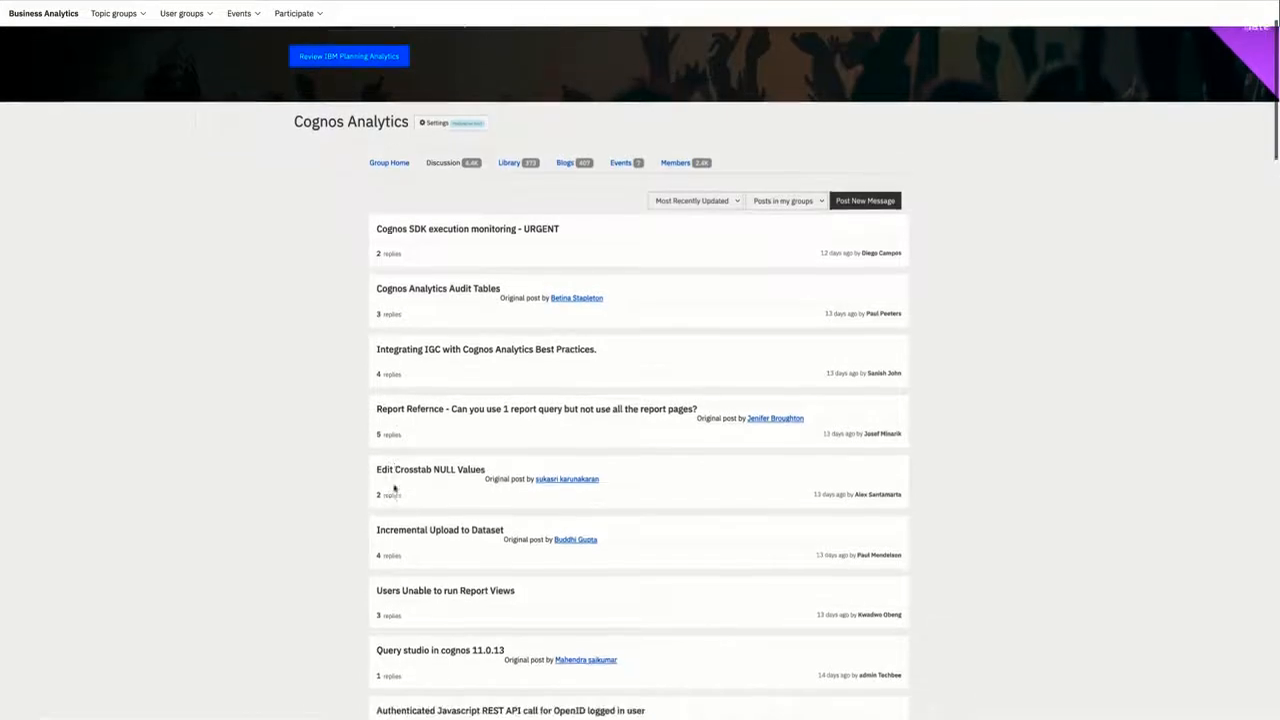
pyautogui.scroll(-3)
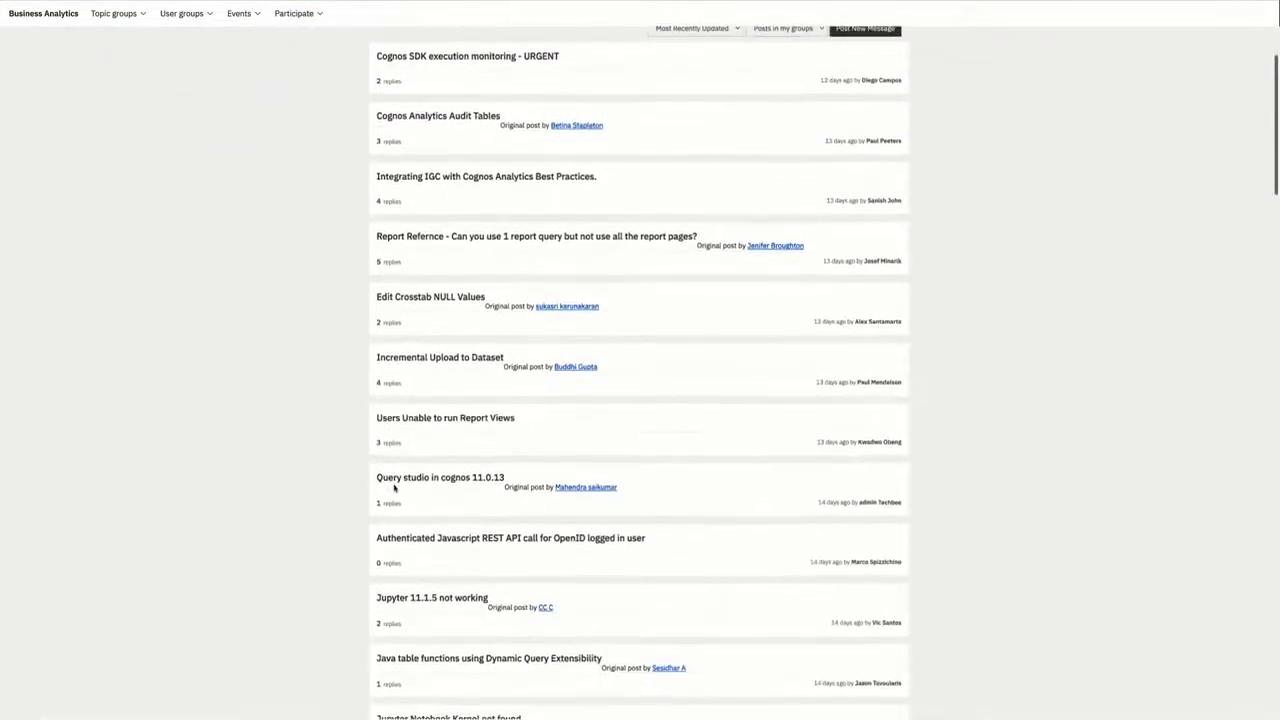
pyautogui.scroll(-3)
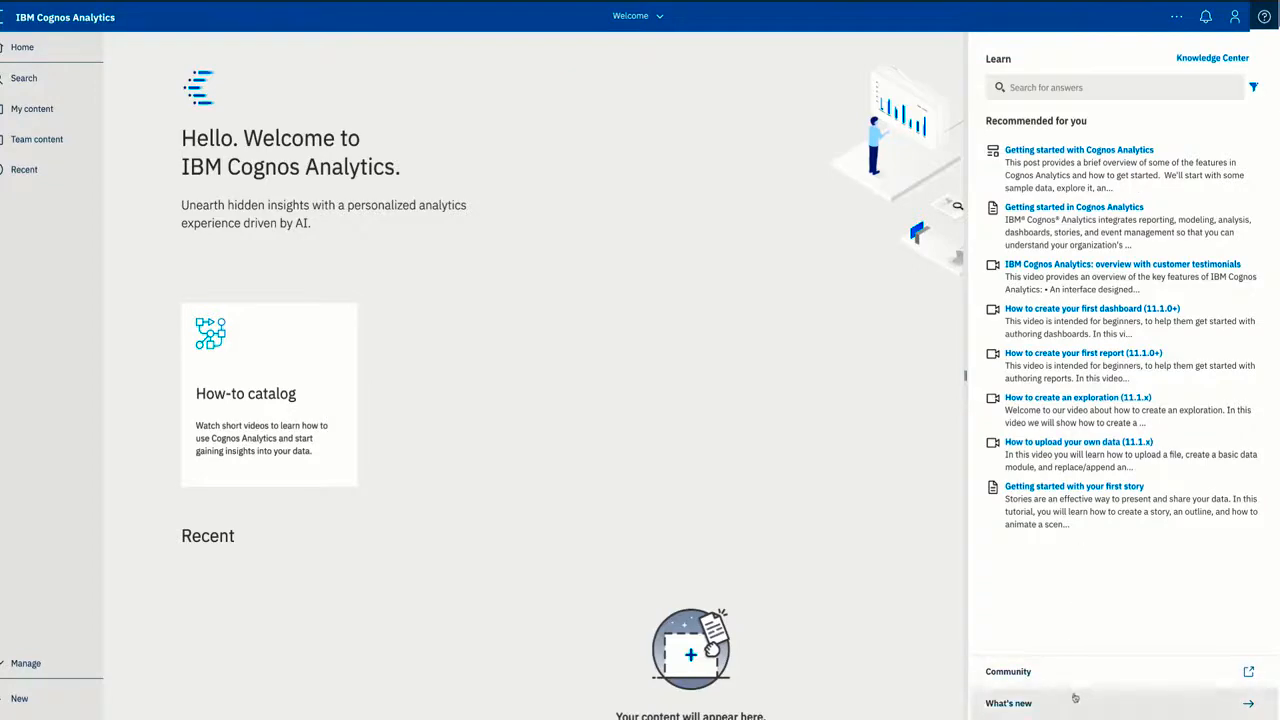
# - Open What's new and scroll the Release 11.1.6 notes
pyautogui.click(1008, 703)
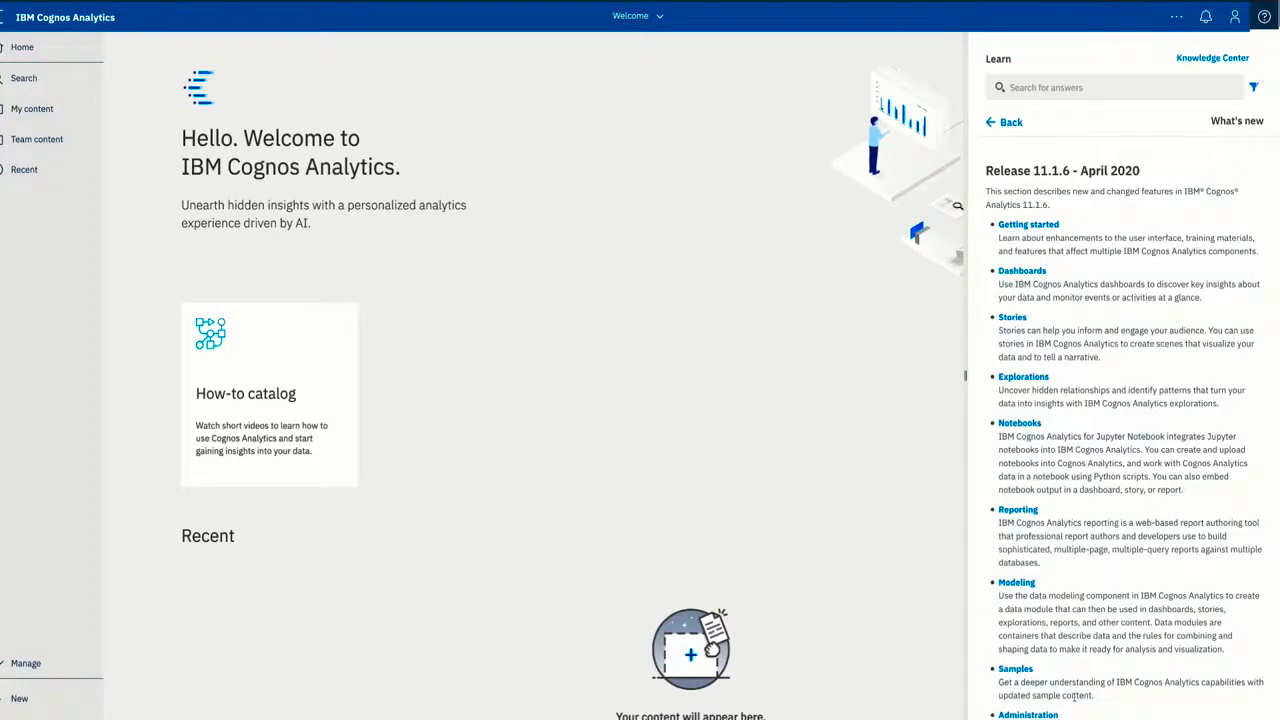
pyautogui.scroll(-3)
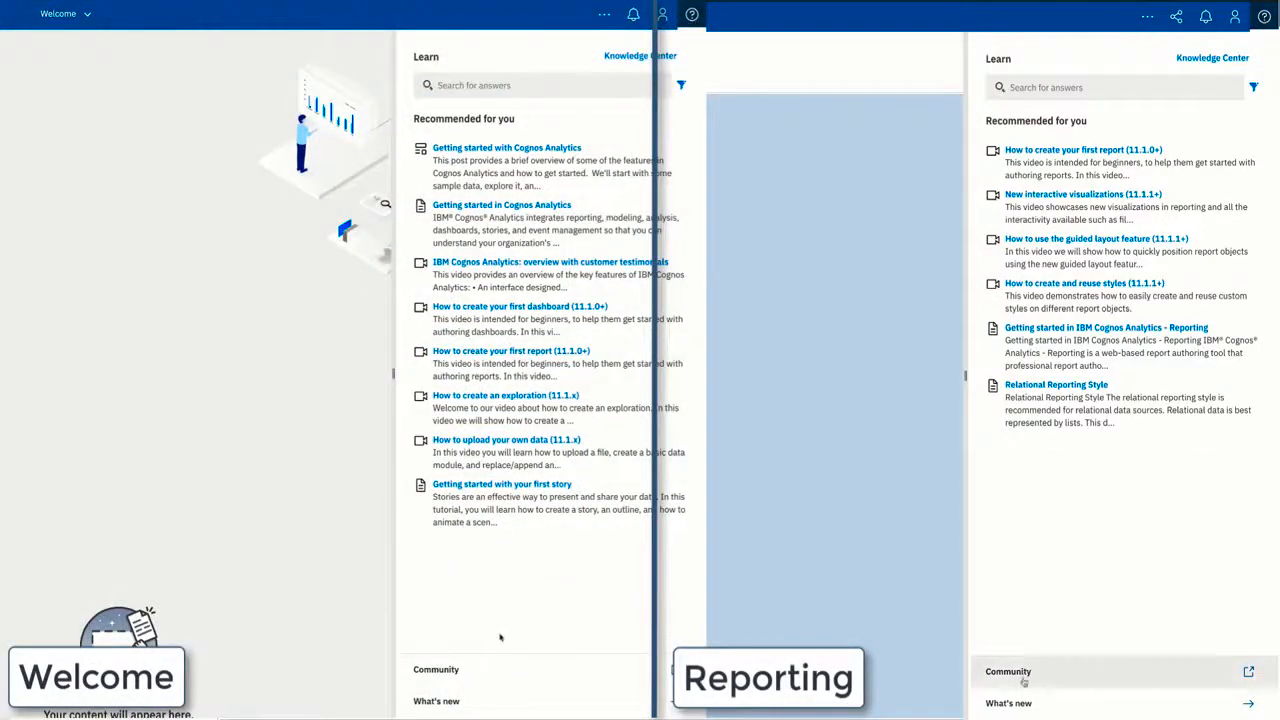
# - Scroll the report editor's What's new notes down to map visualization changes and related articles
pyautogui.click(613, 118)
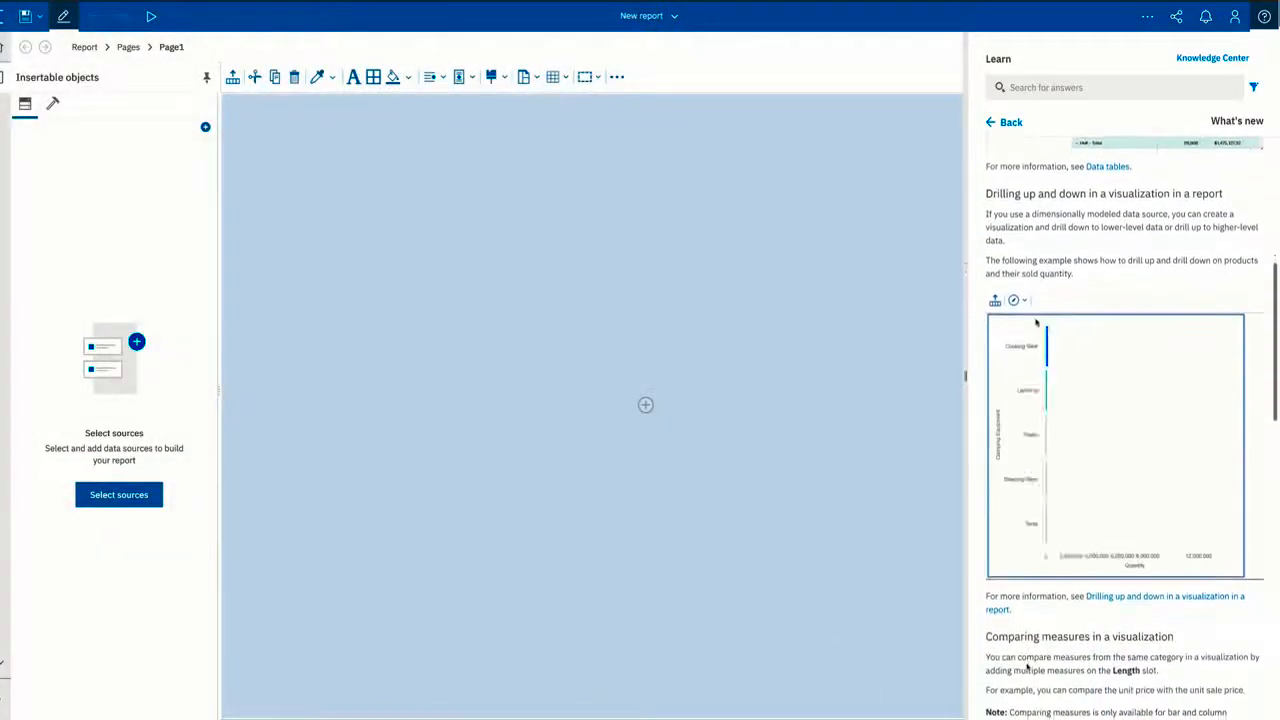
pyautogui.scroll(-3)
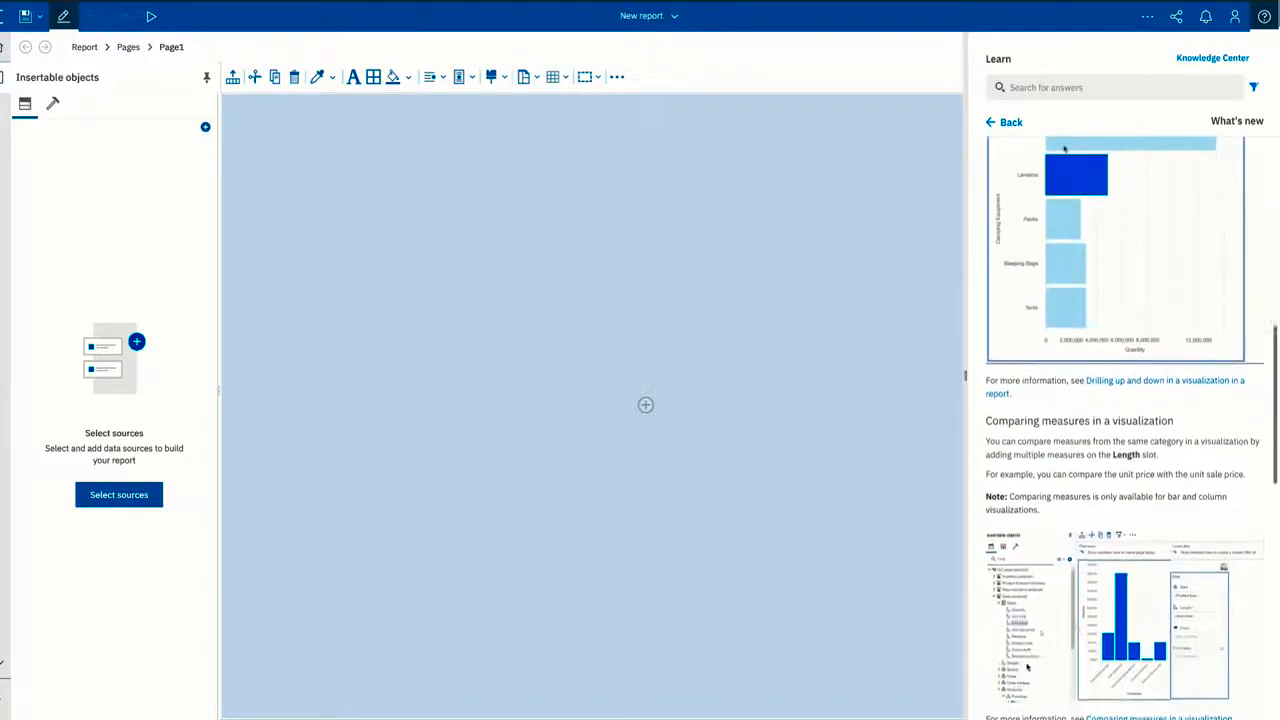
pyautogui.scroll(-3)
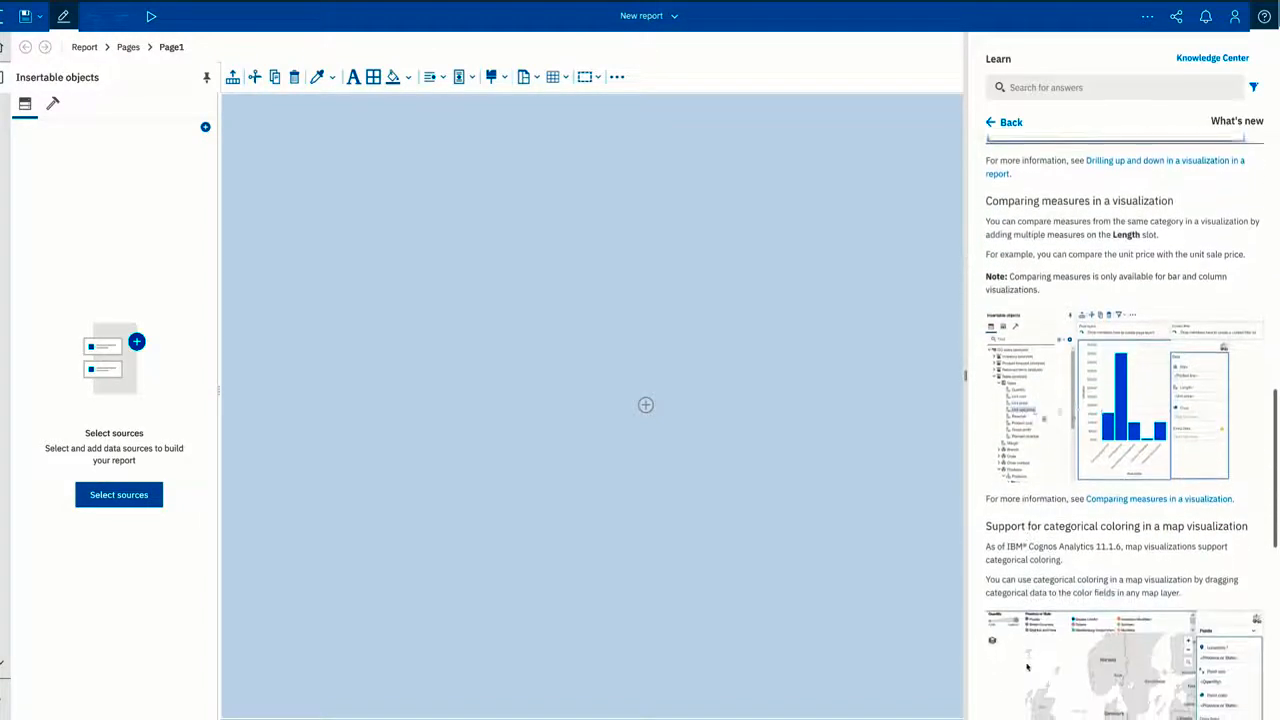
pyautogui.scroll(-3)
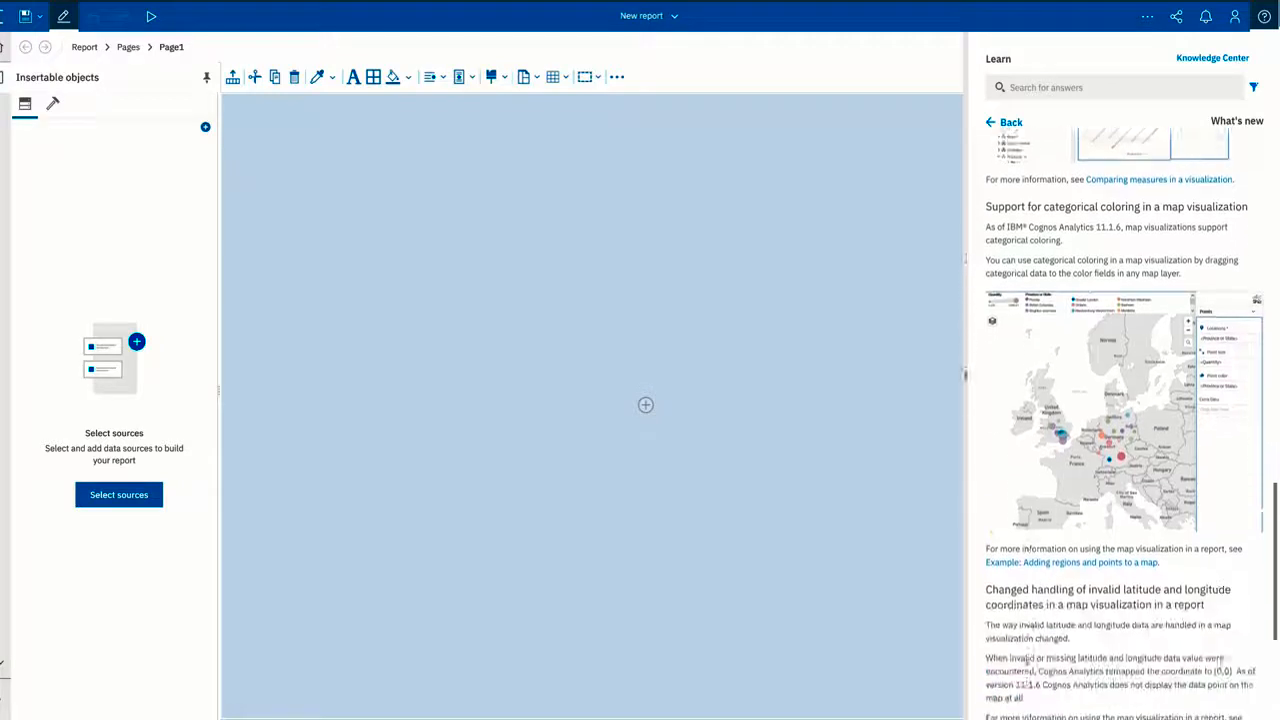
pyautogui.scroll(-3)
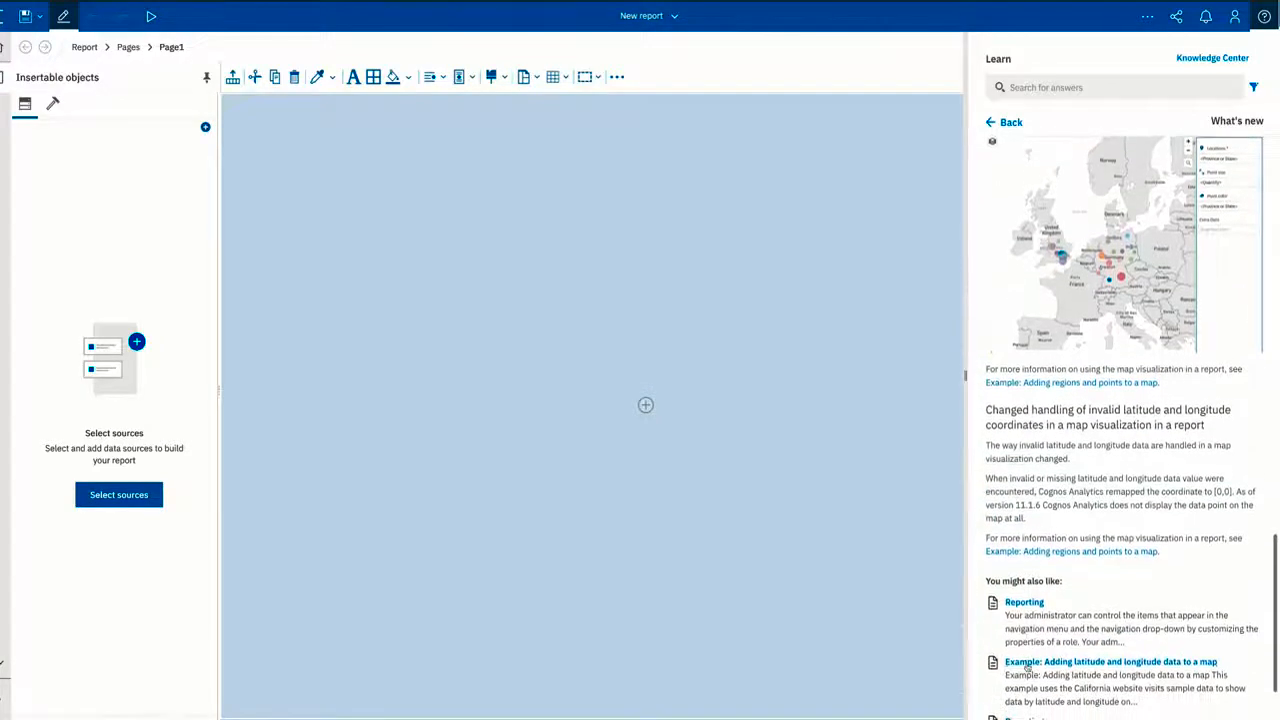
pyautogui.scroll(-3)
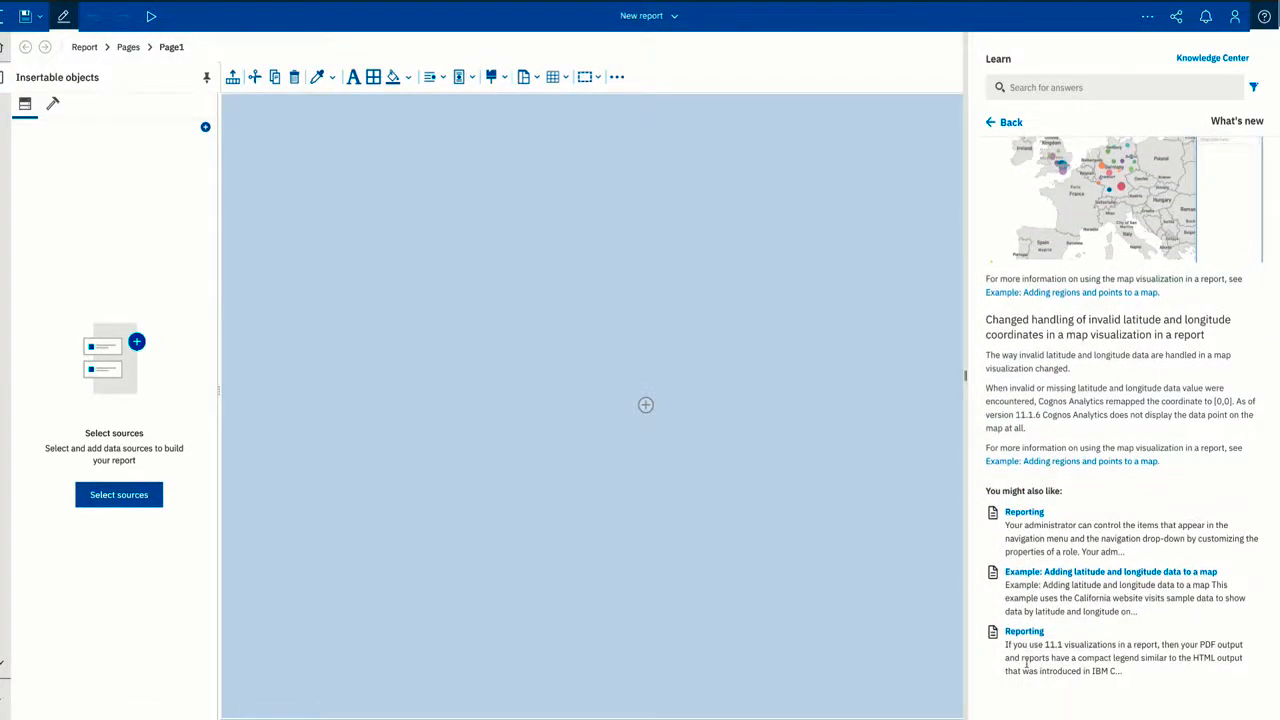